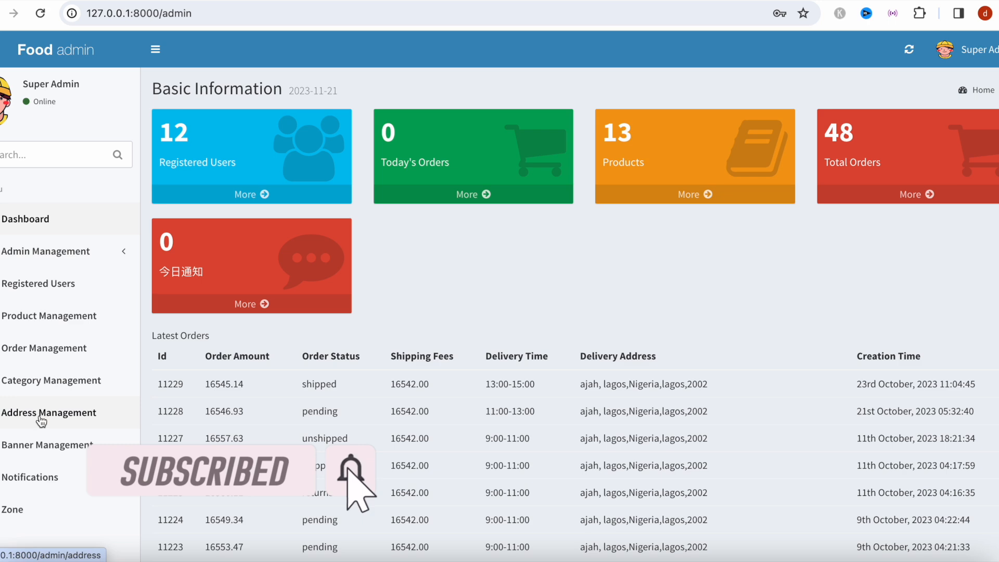
# Step: Tour the admin sidebar: dashboard, registered users, orders, addresses, then the banner list
pyautogui.click(25, 218)
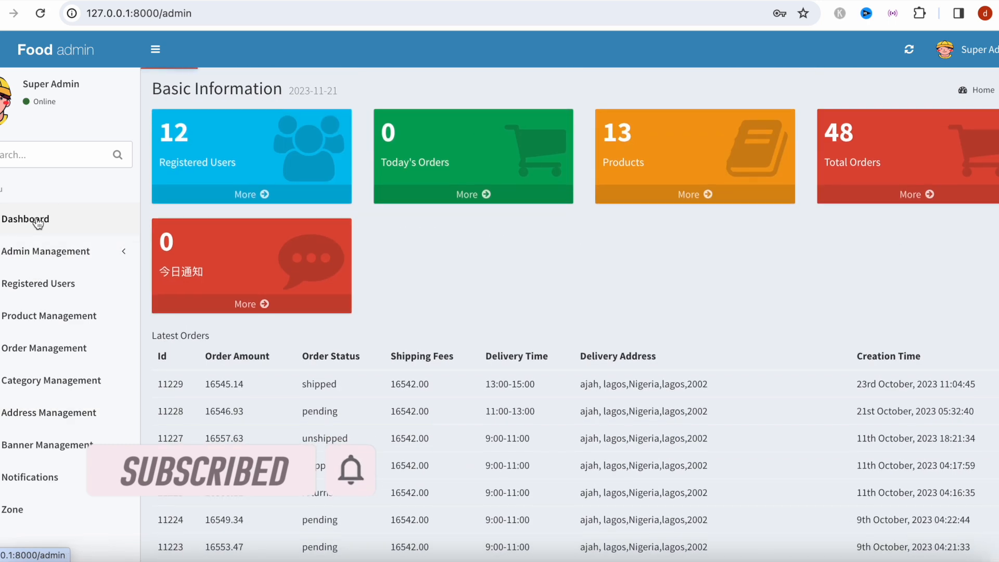
pyautogui.click(38, 283)
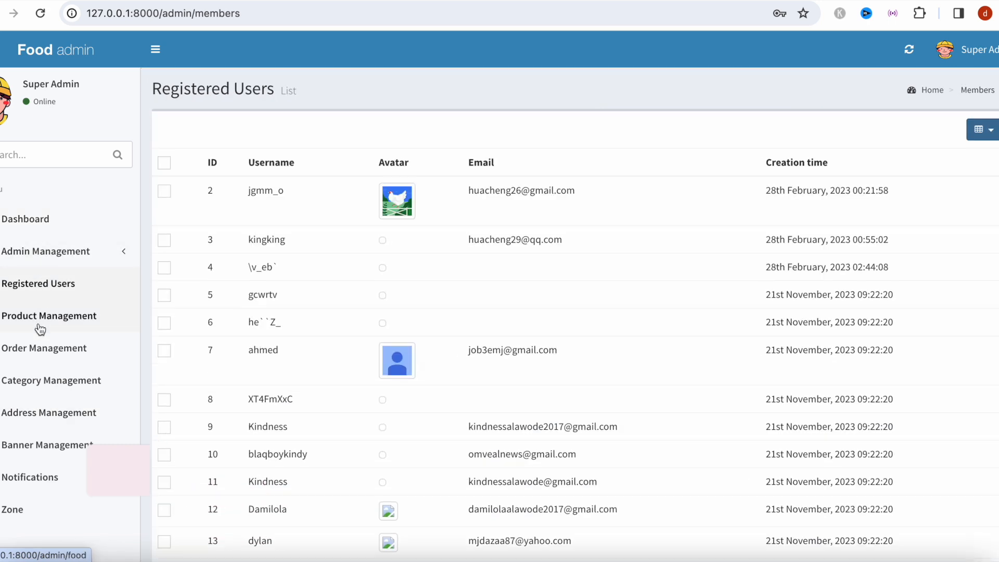
pyautogui.click(44, 348)
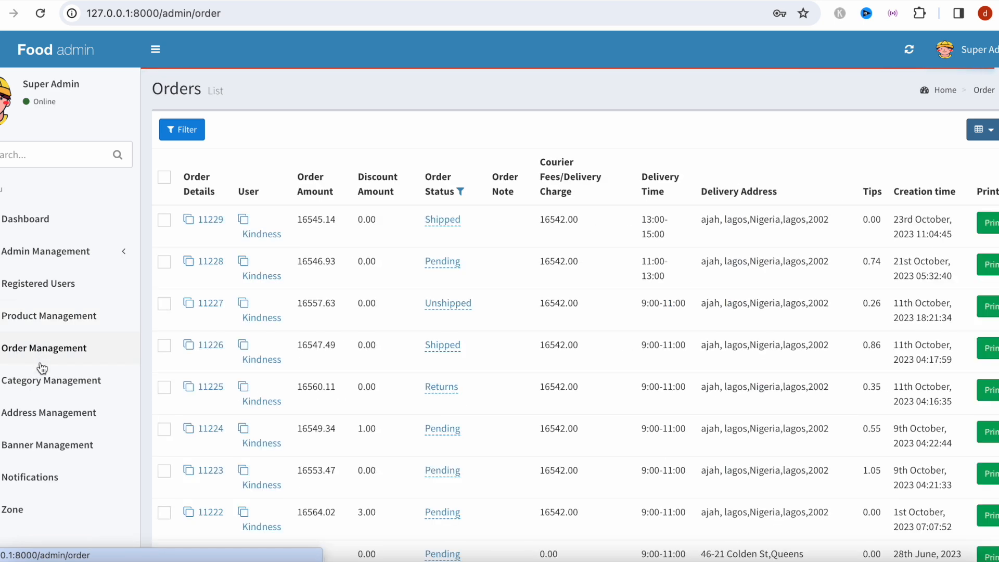
pyautogui.click(49, 412)
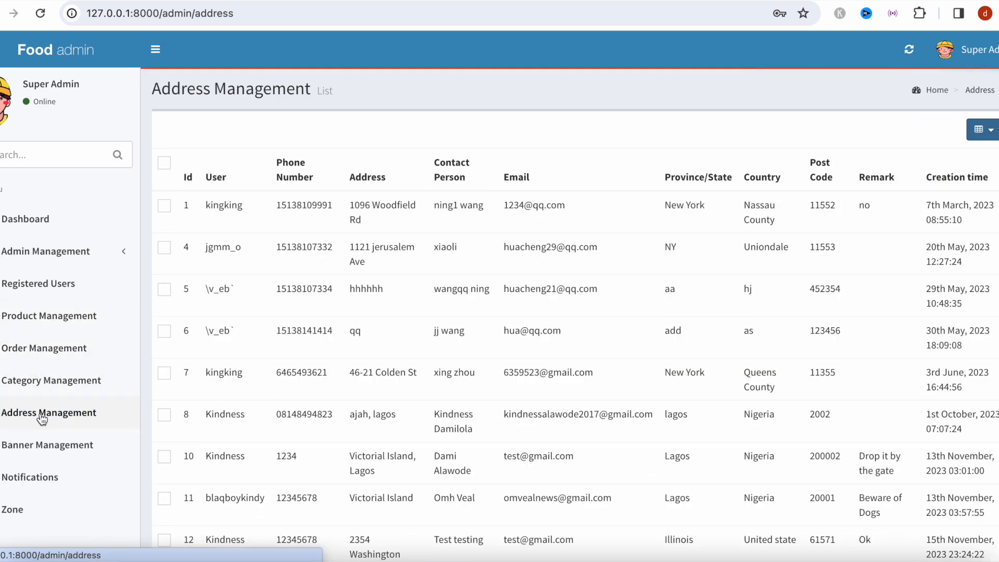
pyautogui.click(47, 445)
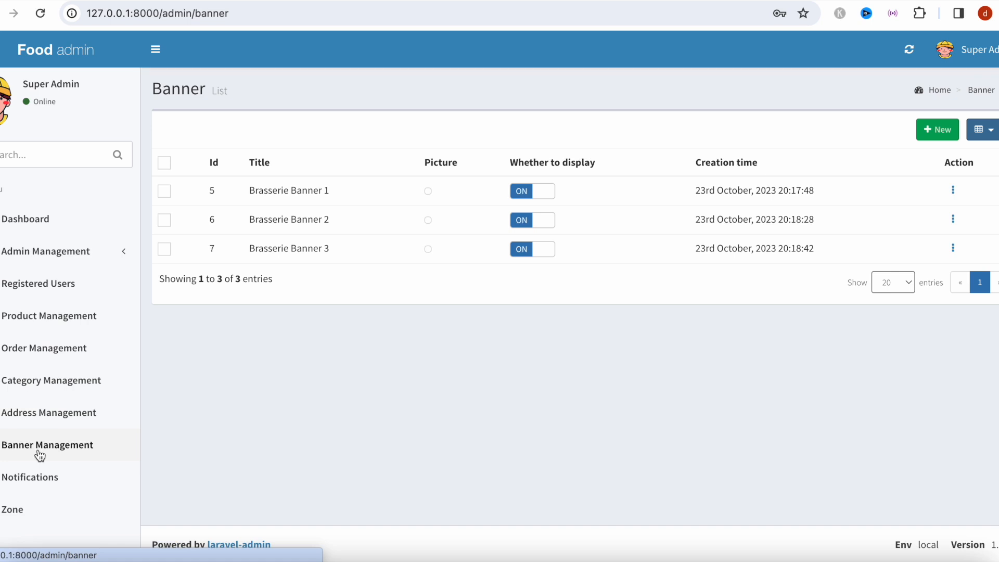
pyautogui.moveTo(178, 291)
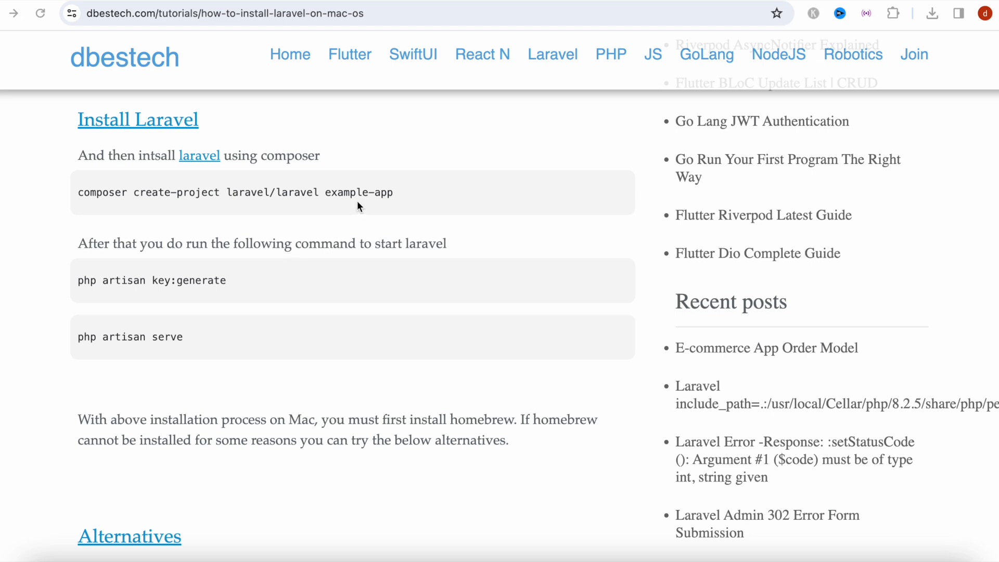
# Step: Select the composer create-project command in the dbestech Laravel-on-macOS tutorial
pyautogui.click(395, 193)
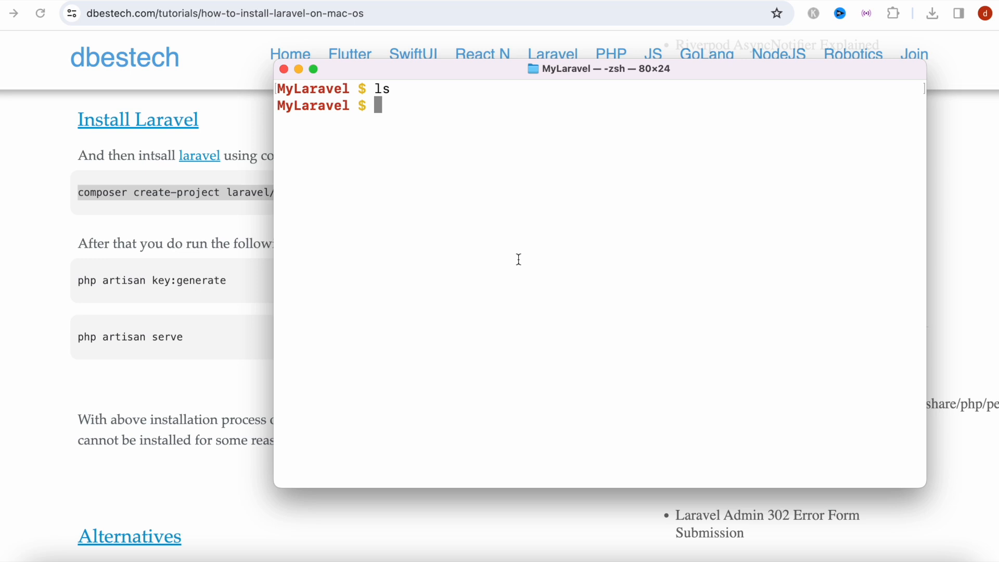
# Step: Run composer create-project laravel/laravel example-app in the MyLaravel folder
pyautogui.write('composer create-project laravel/laravel example-app')
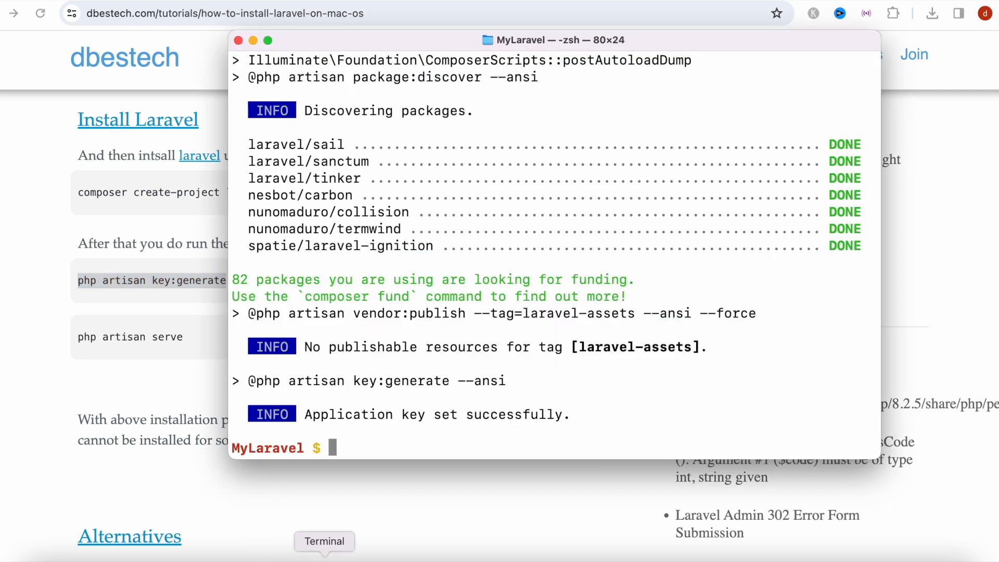
# Step: Run php artisan key:generate inside example-app, list the folder, and begin php artisan serve
pyautogui.write('php artisan key:generate')
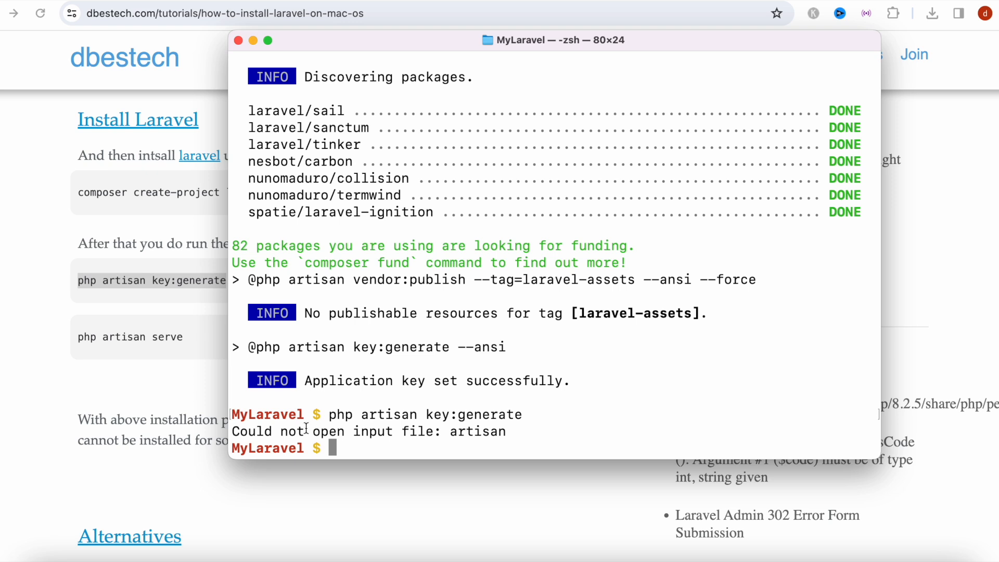
pyautogui.moveTo(446, 430)
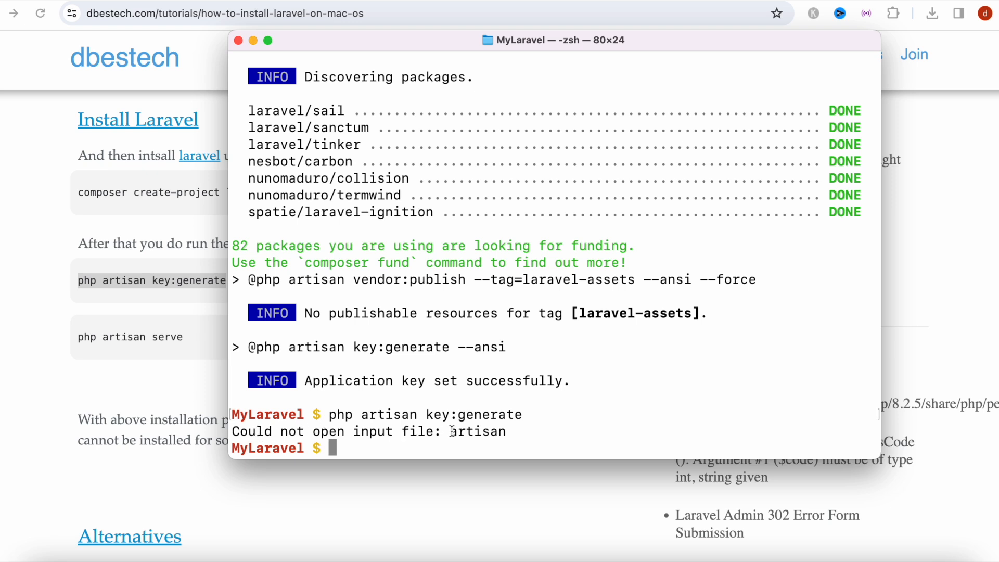
pyautogui.write('ls')
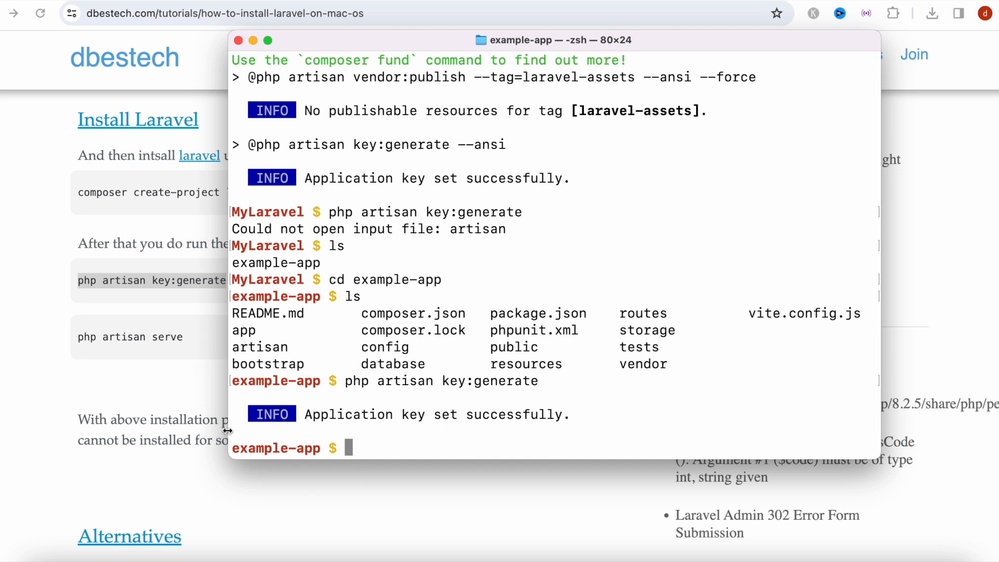
pyautogui.moveTo(416, 413)
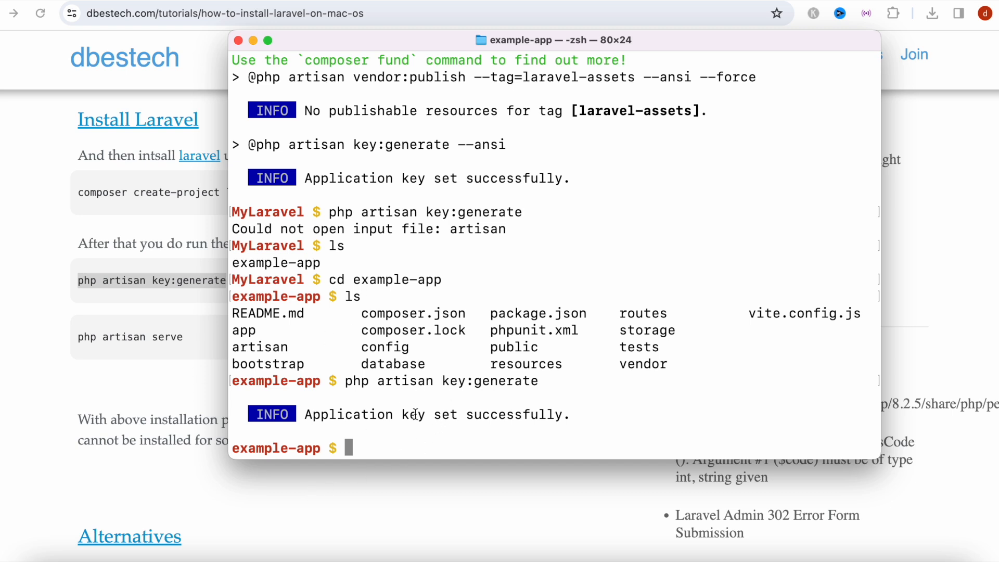
pyautogui.write('php ar')
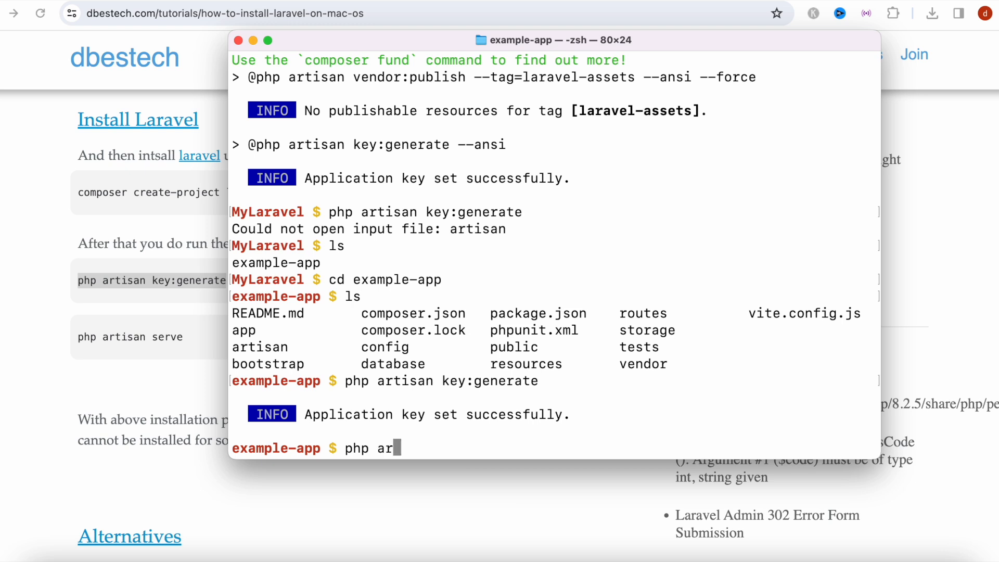
pyautogui.write('tisan serve')
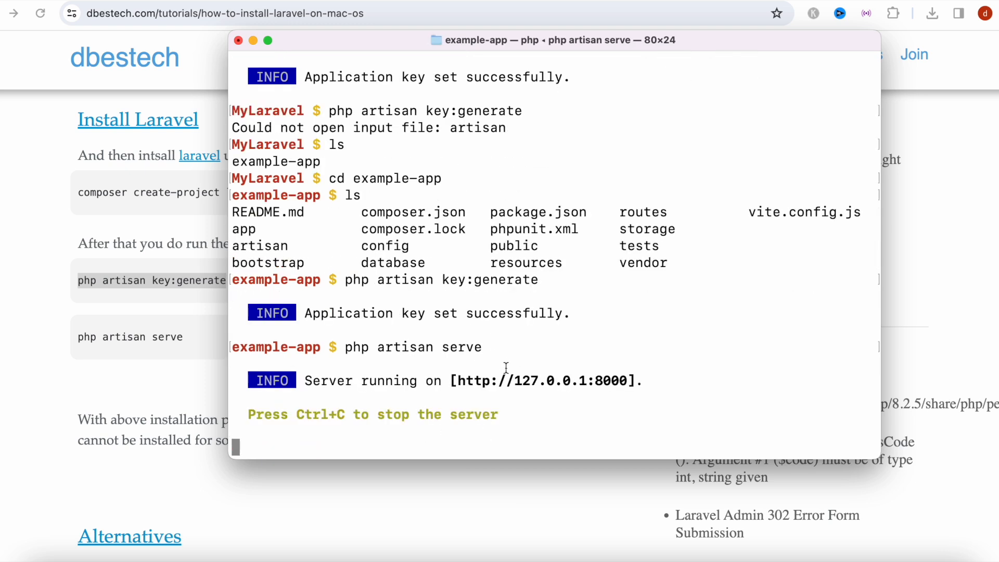
pyautogui.moveTo(456, 381); pyautogui.dragTo(627, 380)
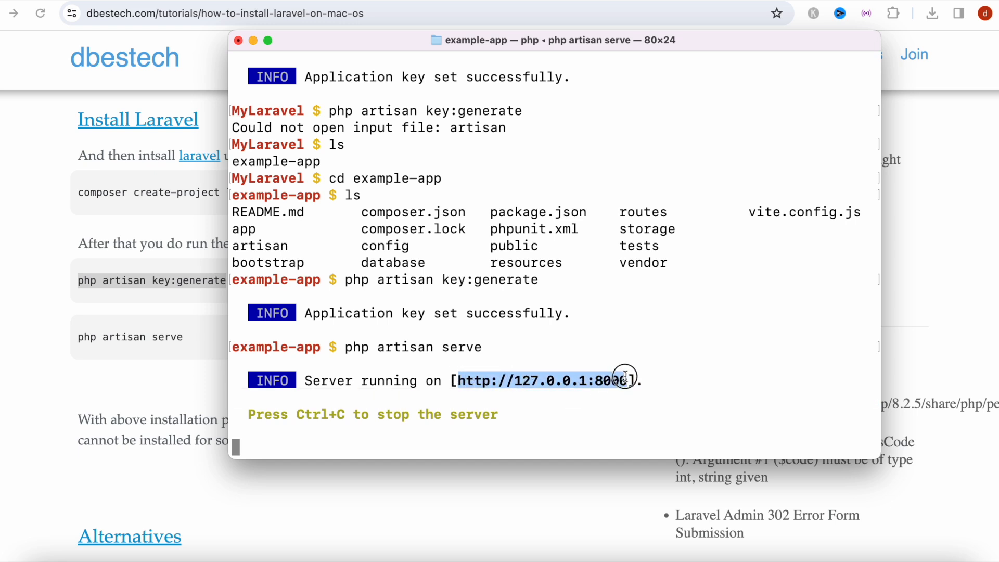
pyautogui.moveTo(44, 279)
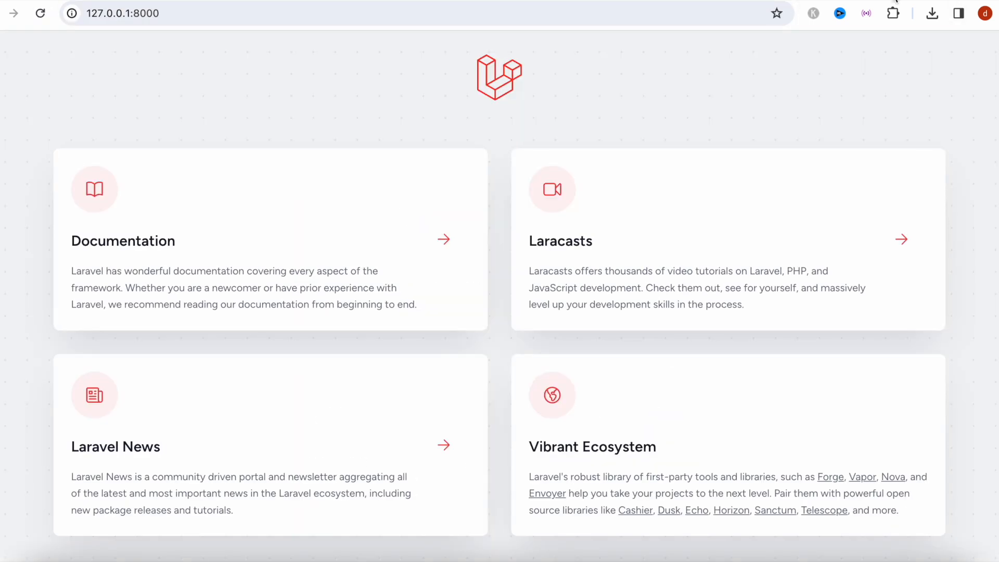
pyautogui.moveTo(459, 397)
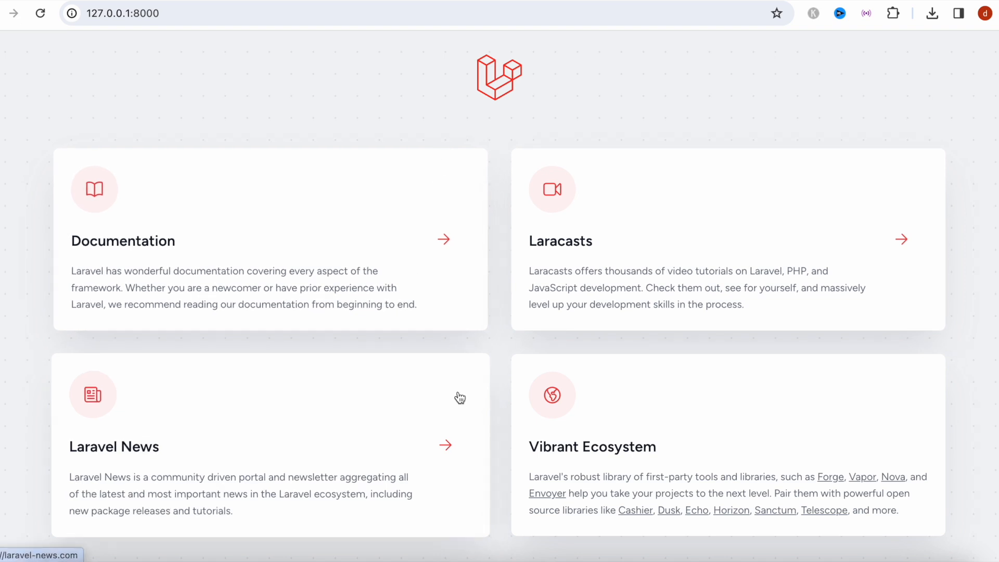
pyautogui.moveTo(337, 64)
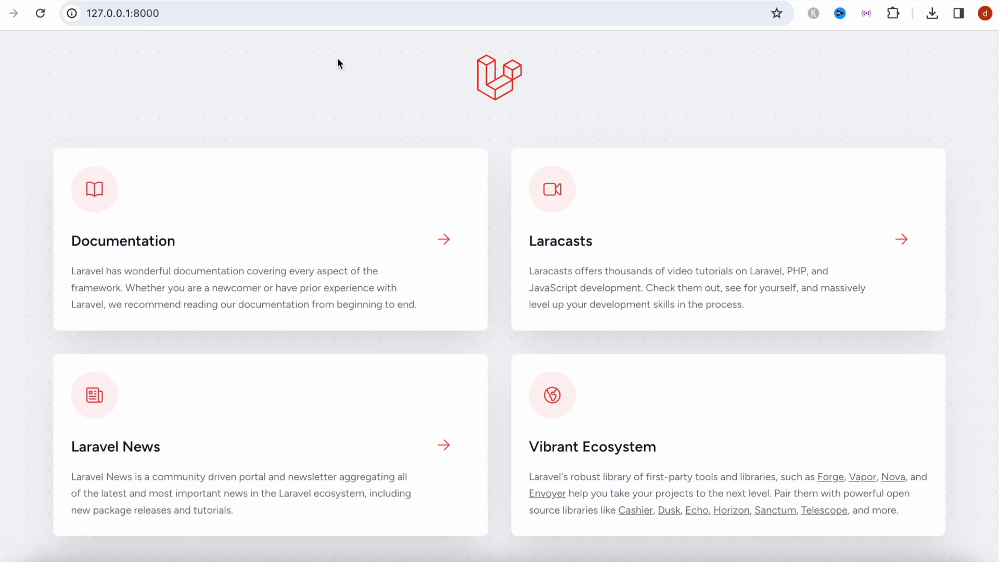
pyautogui.moveTo(444, 46)
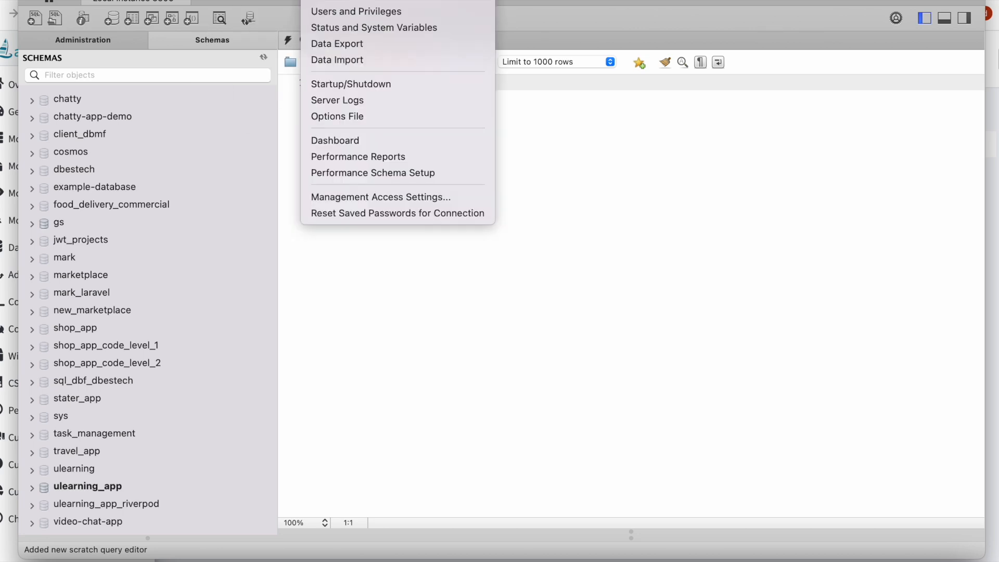
pyautogui.moveTo(374, 27)
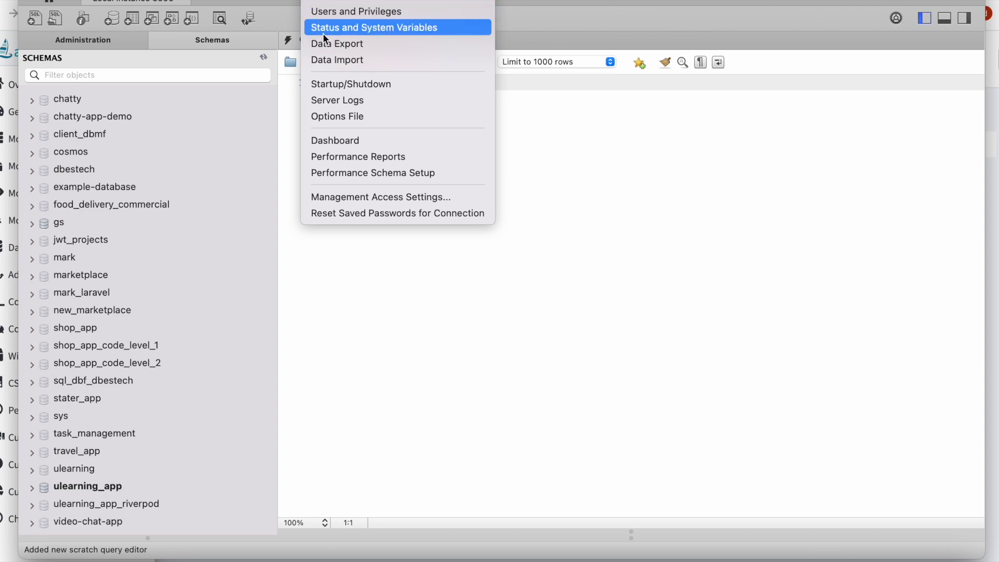
pyautogui.moveTo(336, 43)
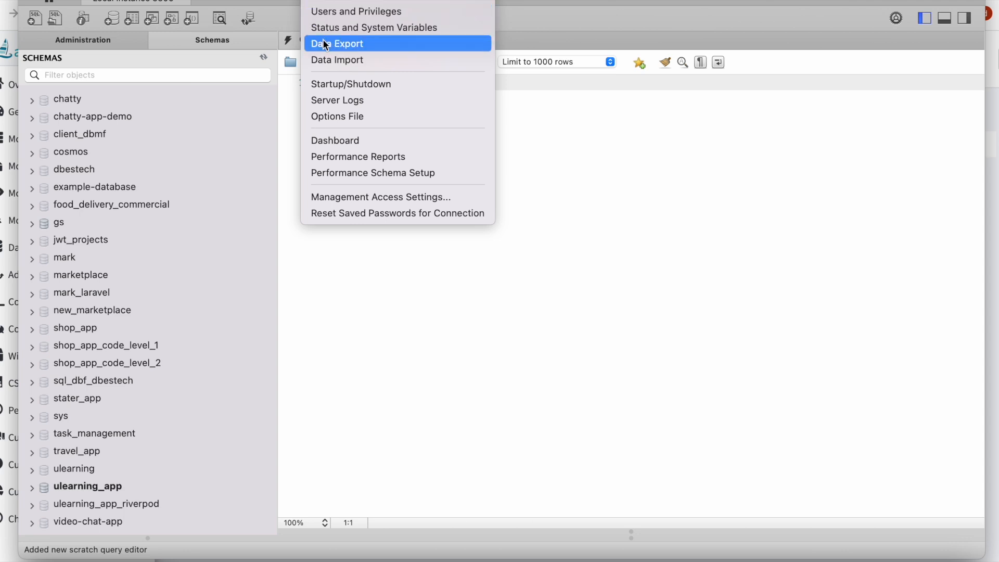
pyautogui.moveTo(336, 60)
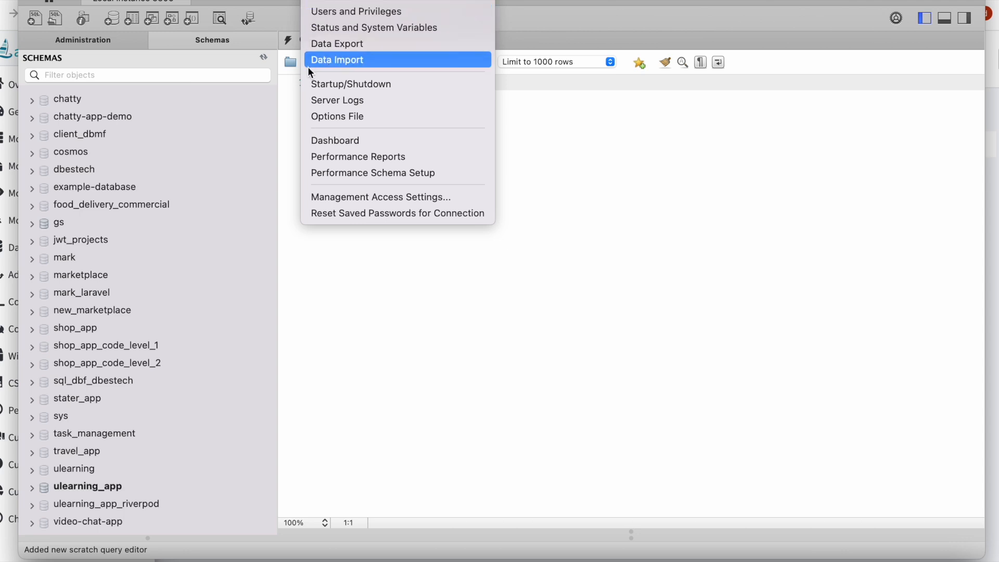
pyautogui.moveTo(111, 22)
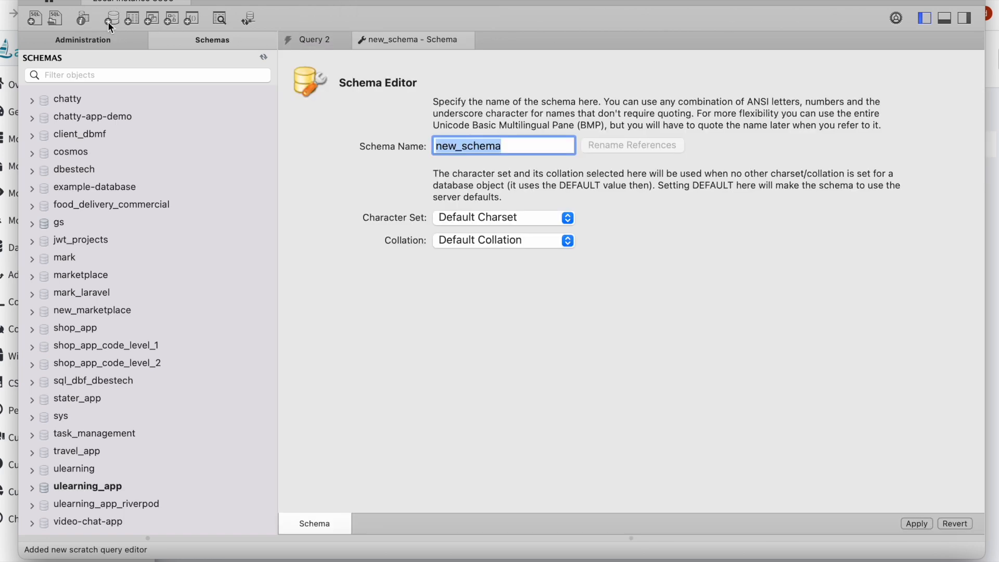
# Step: Name the new schema laravel, apply the CREATE SCHEMA script, and expand it in the navigator
pyautogui.write('laravel')
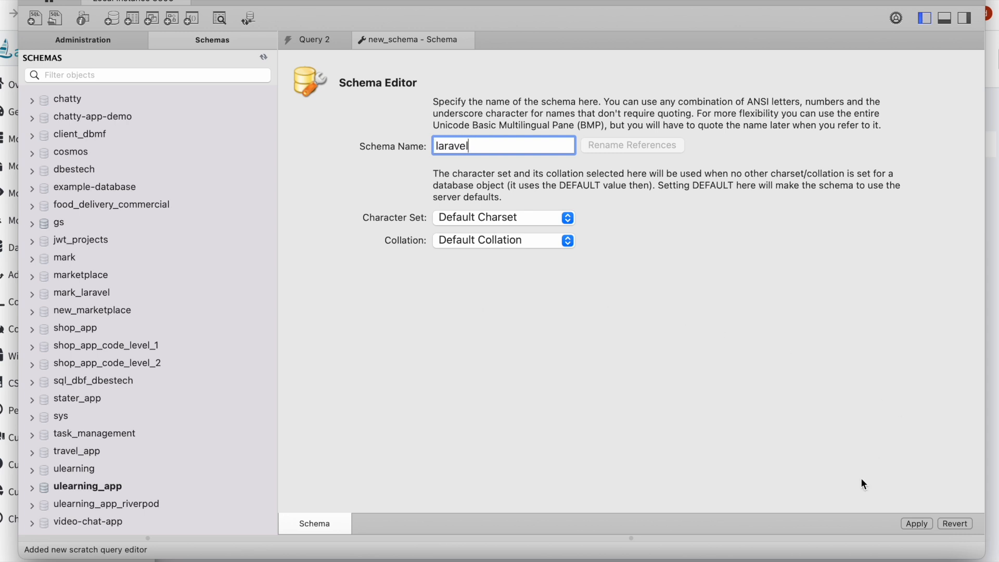
pyautogui.click(916, 524)
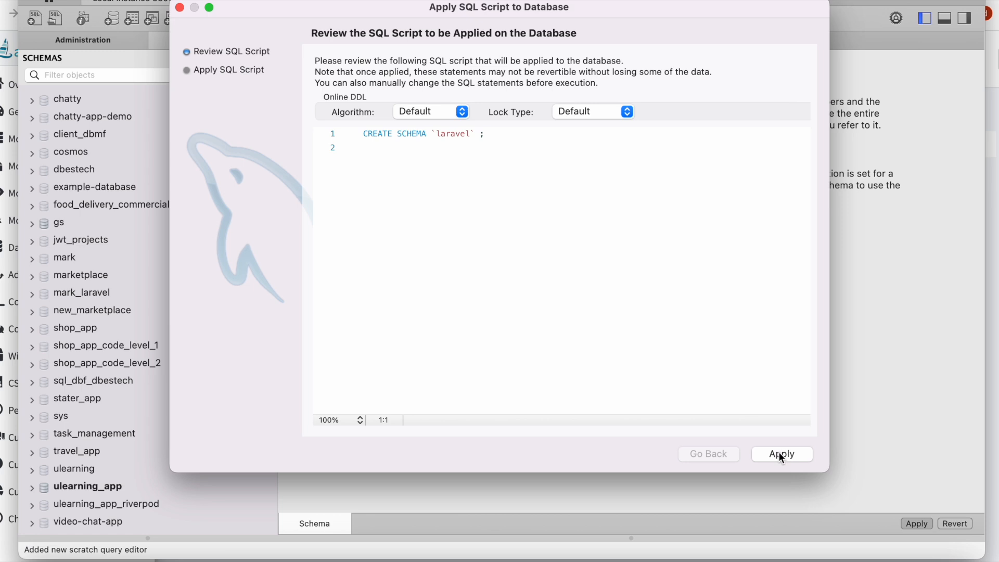
pyautogui.click(781, 453)
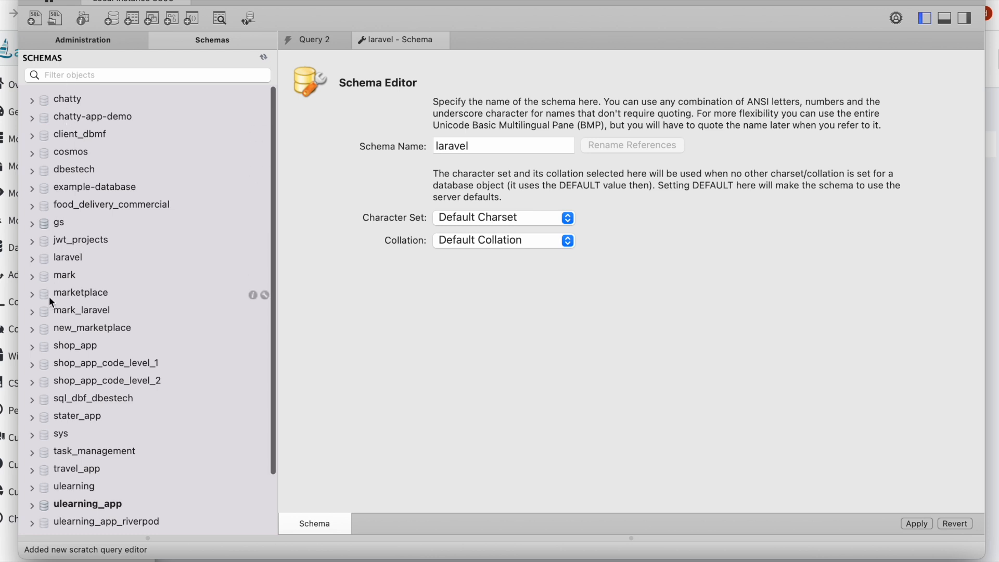
pyautogui.click(31, 257)
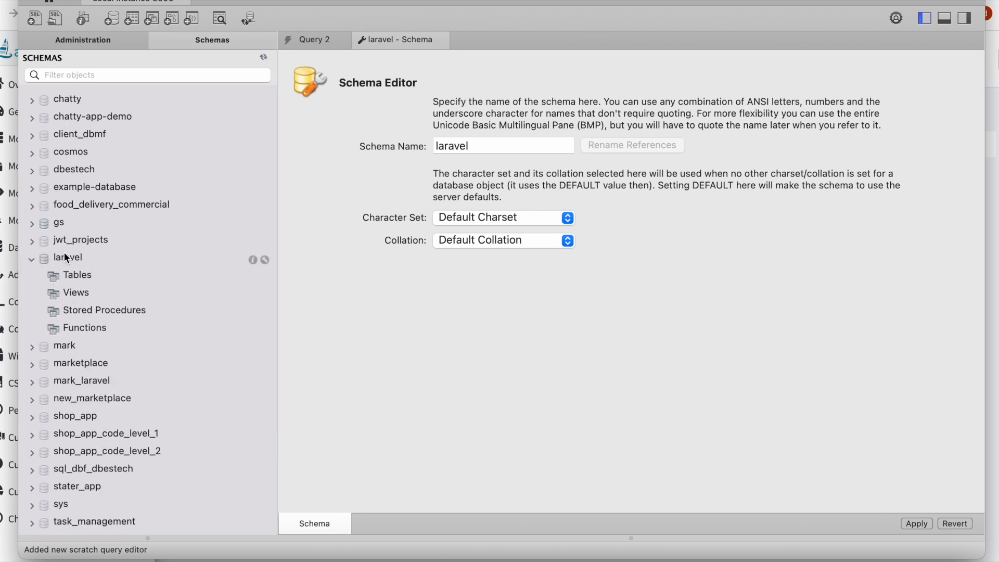
pyautogui.click(68, 257)
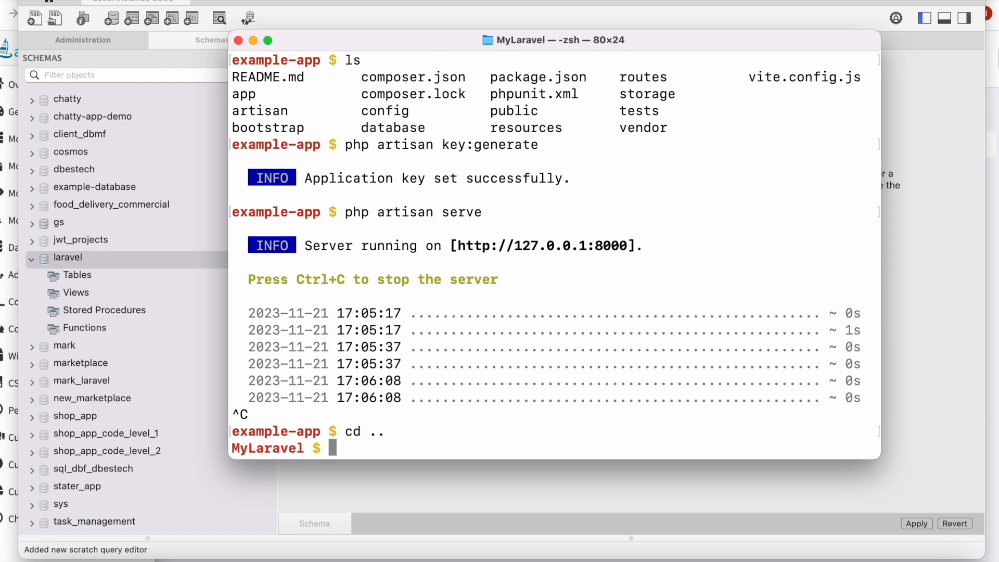
# Step: Run `open .` to open the MyLaravel folder outside the terminal
pyautogui.write('open .')
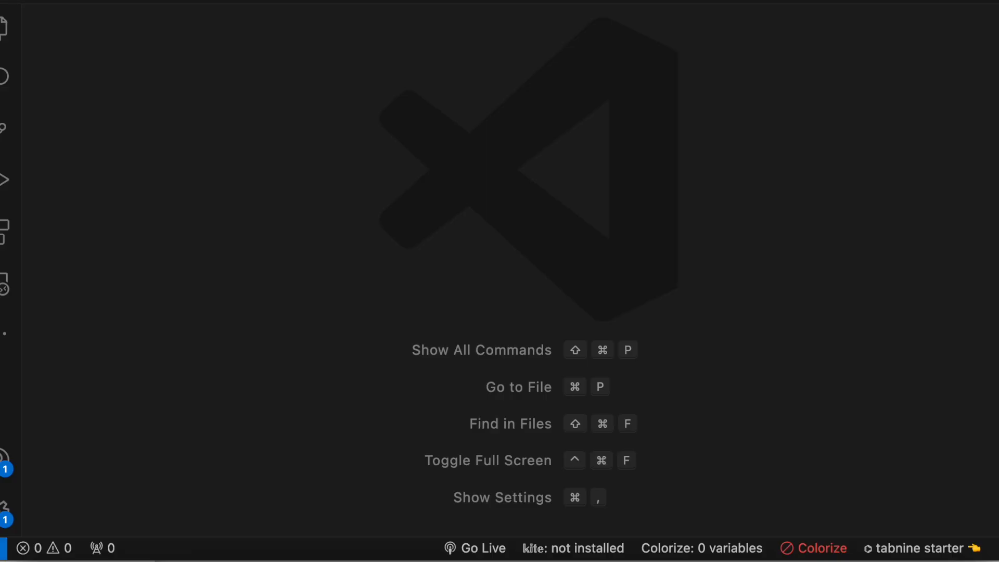
# Step: Set DB_PASSWORD in example-app's .env to the MySQL password, save, and expand the app folder
pyautogui.click(70, 331)
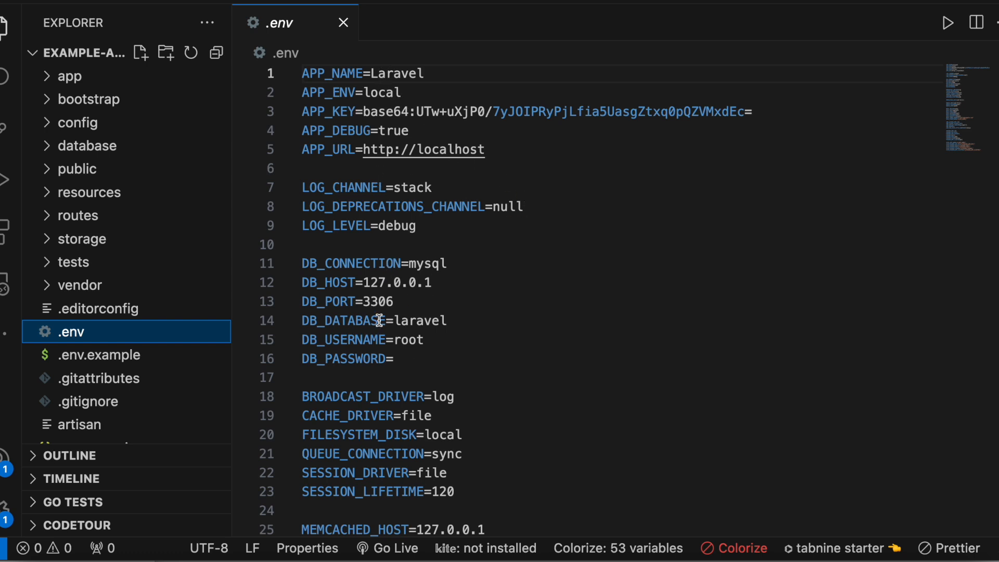
pyautogui.moveTo(435, 345)
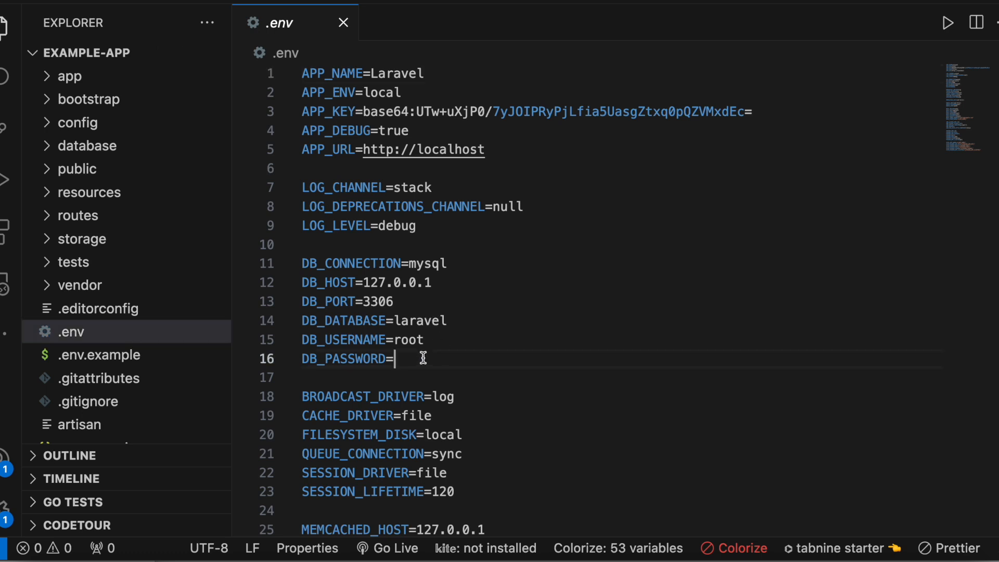
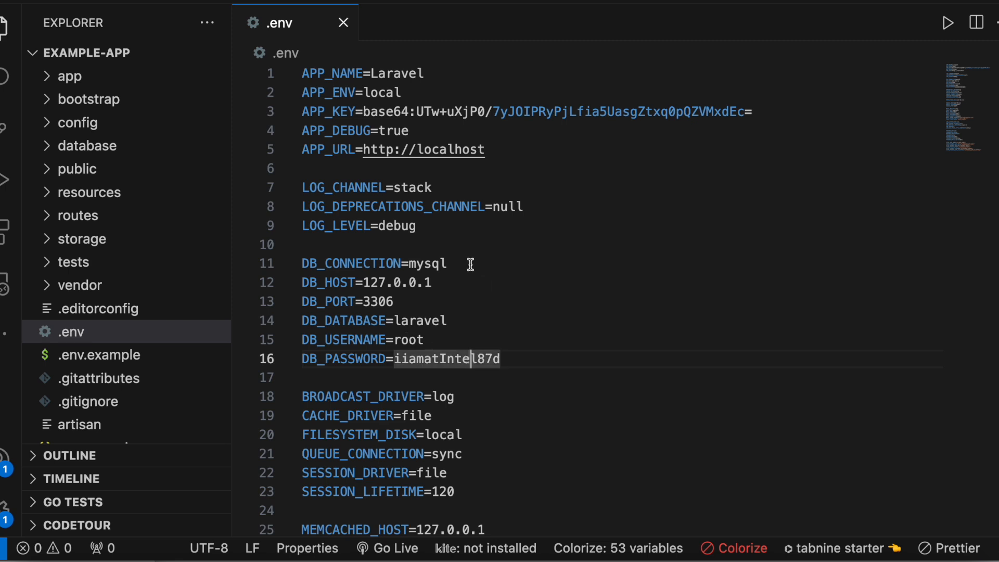
pyautogui.moveTo(164, 285)
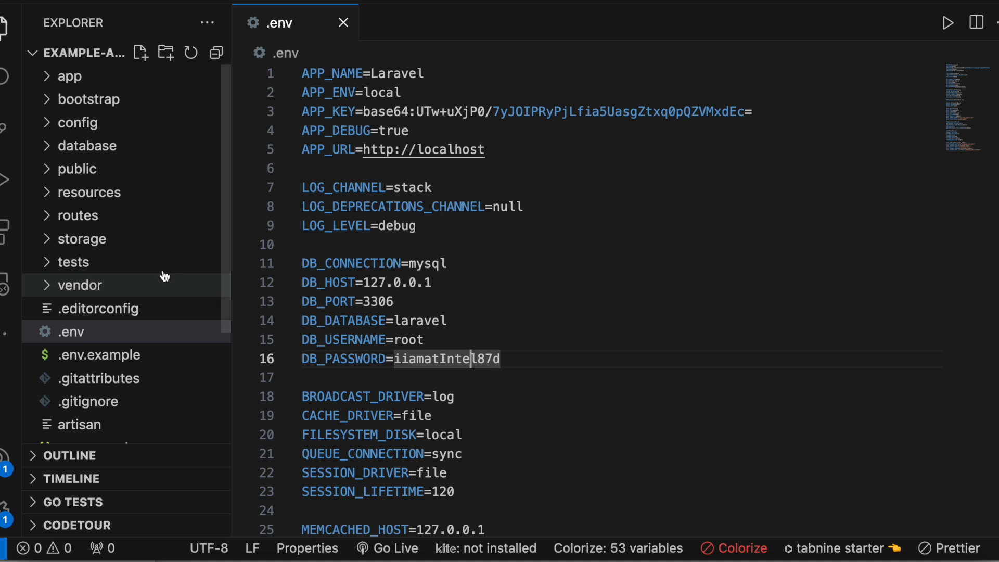
pyautogui.click(69, 76)
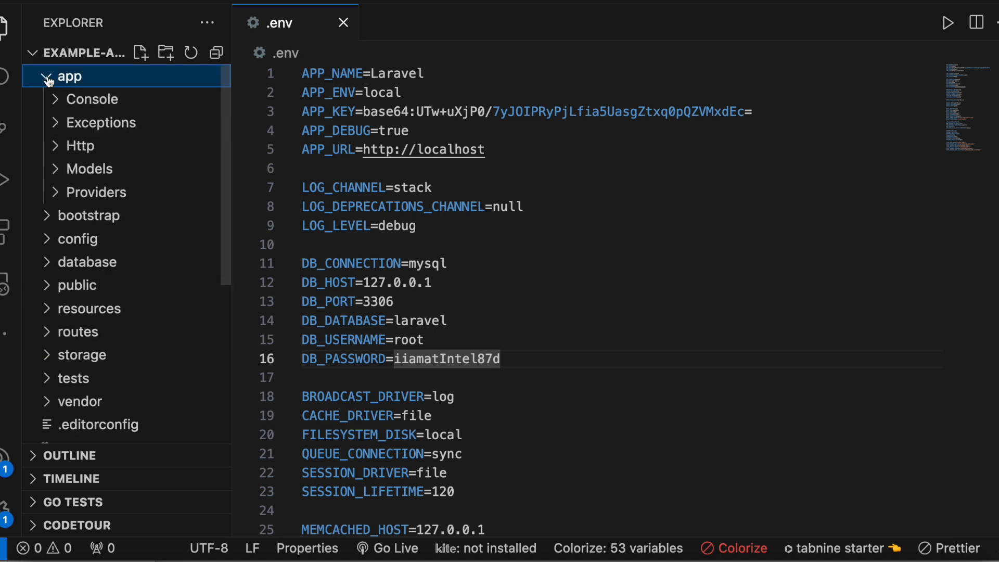
pyautogui.click(69, 76)
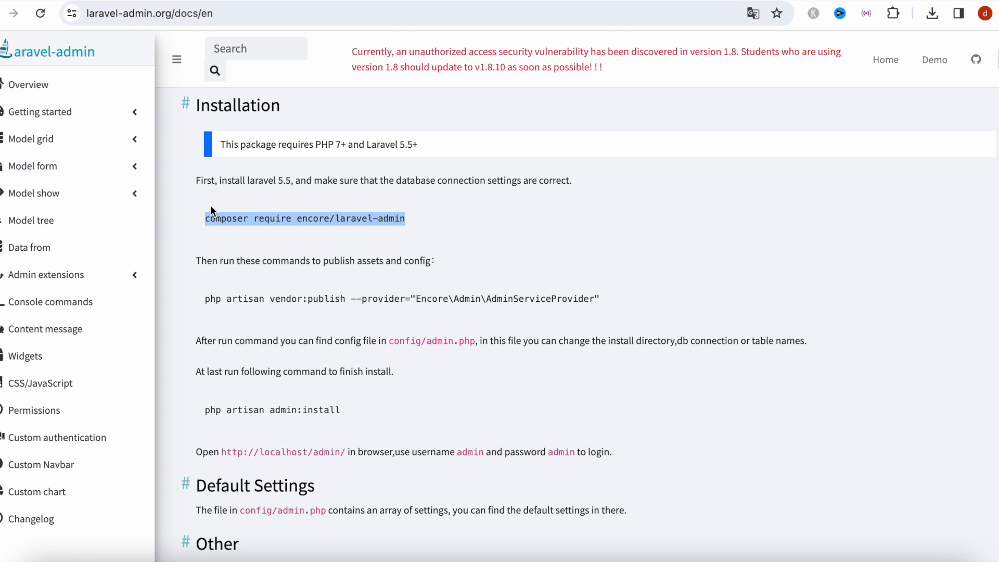
pyautogui.moveTo(252, 218)
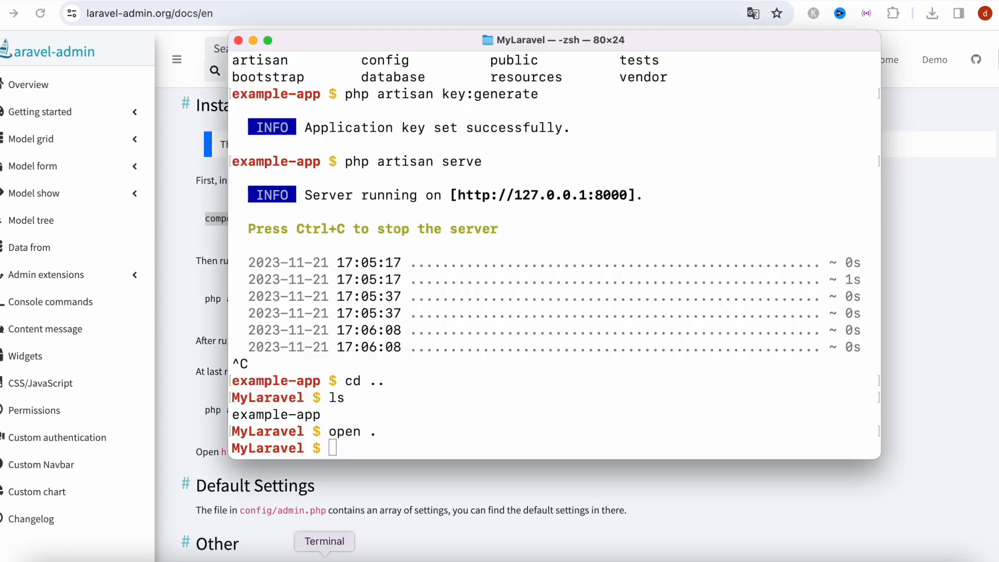
# Step: cd into example-app and run composer require encore/laravel-admin
pyautogui.write('ls')
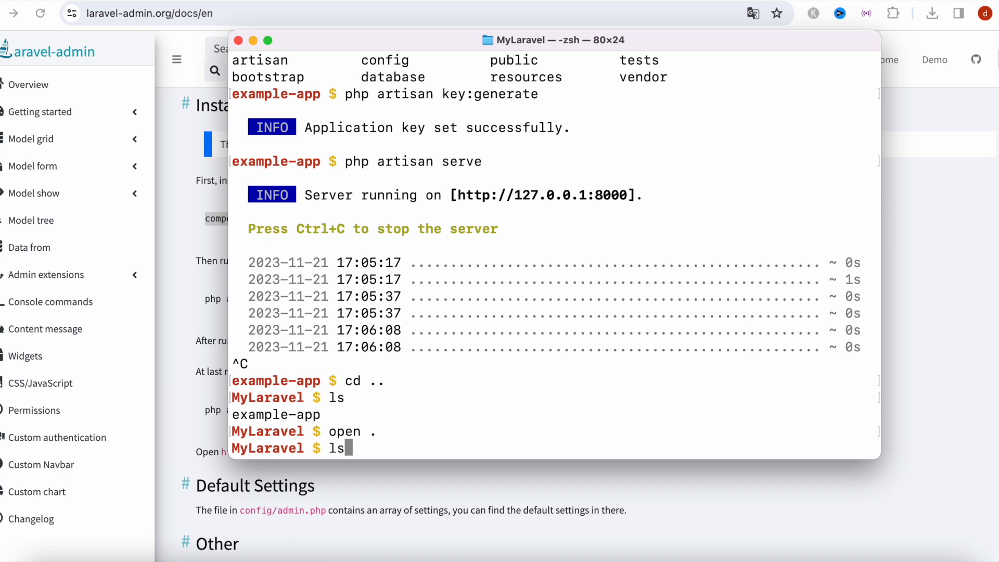
pyautogui.write('cd example-app/')
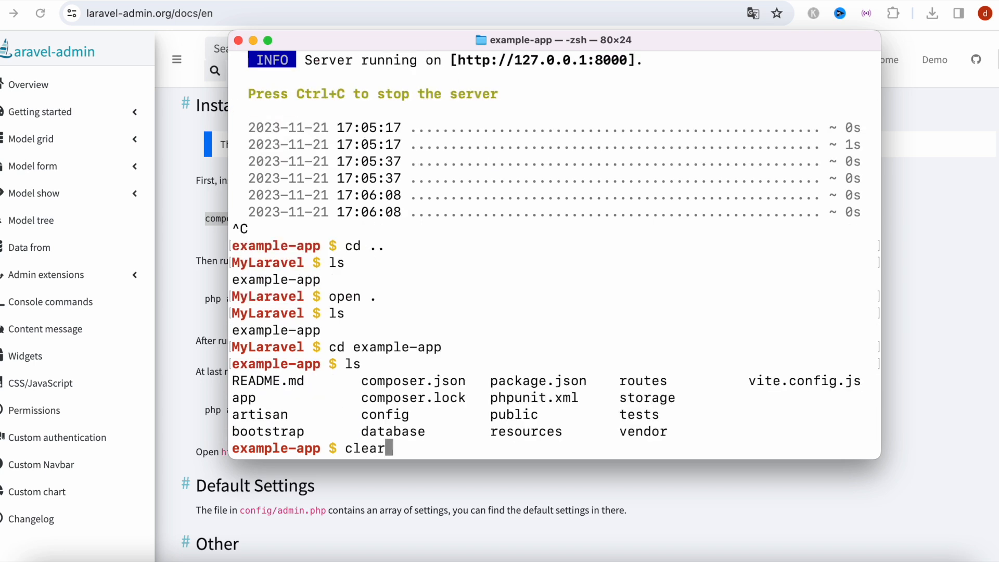
pyautogui.write('composer require encore/laravel-admin')
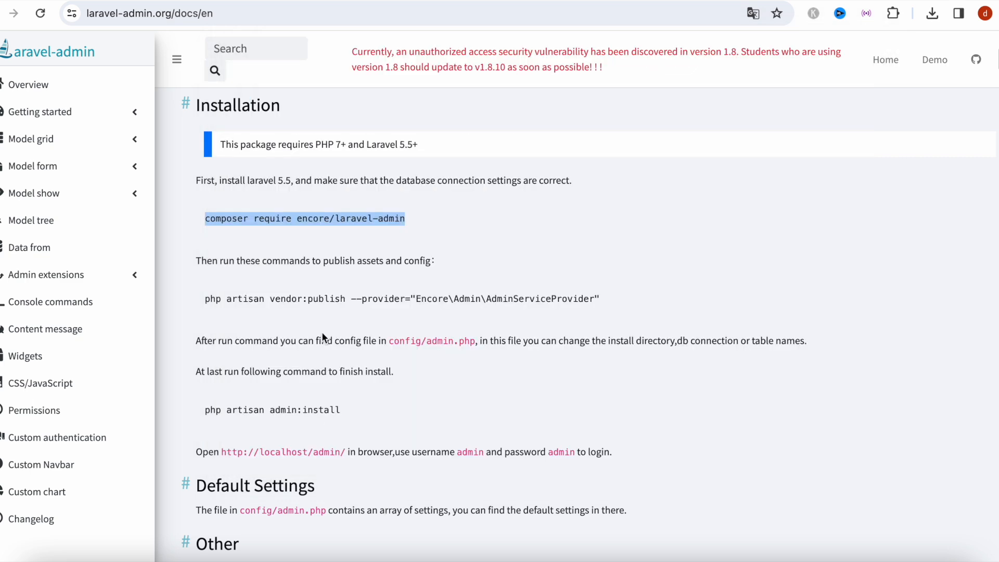
# Step: Run the vendor:publish command for AdminServiceProvider from the docs, then php artisan admin:install
pyautogui.click(205, 306)
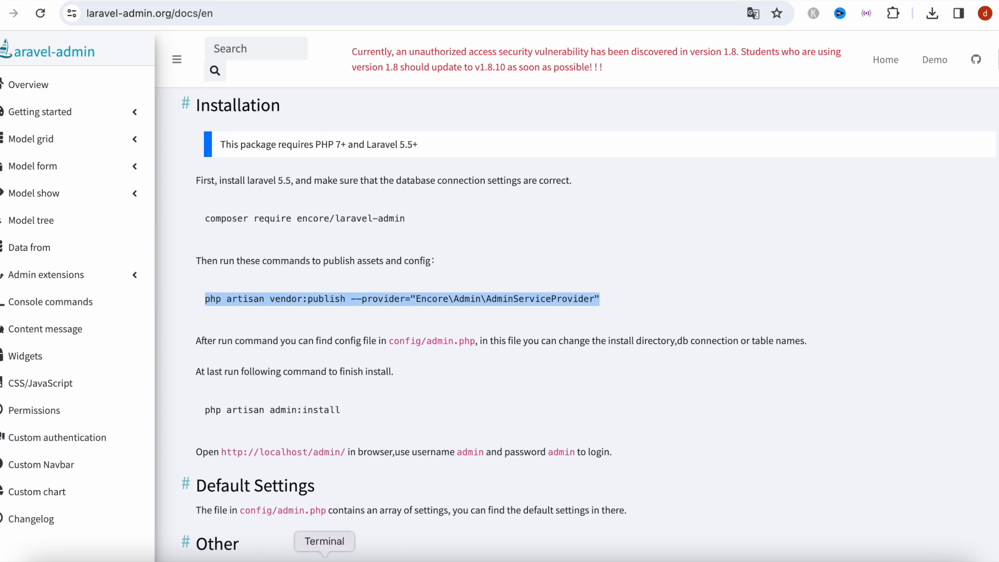
pyautogui.click(323, 541)
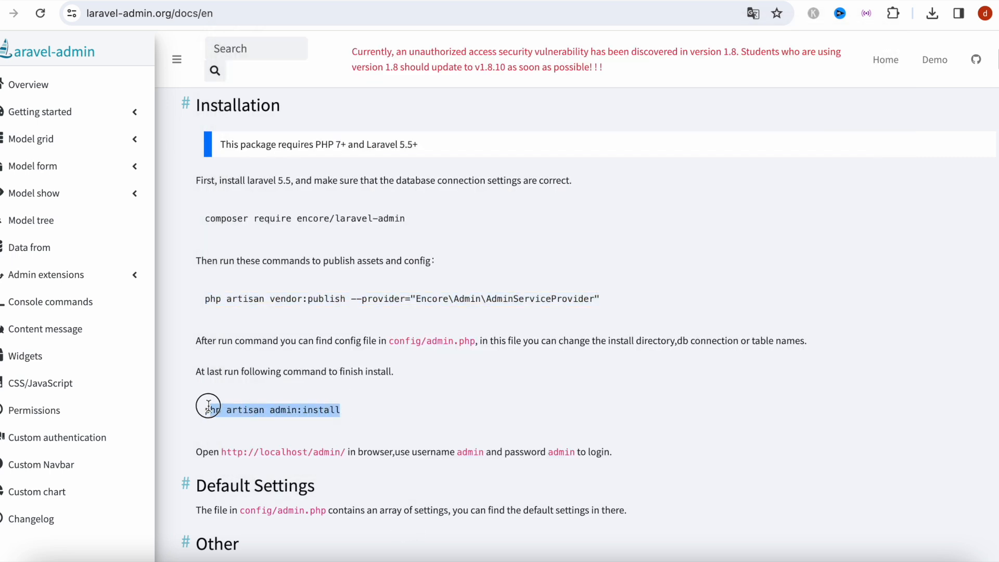
pyautogui.click(323, 541)
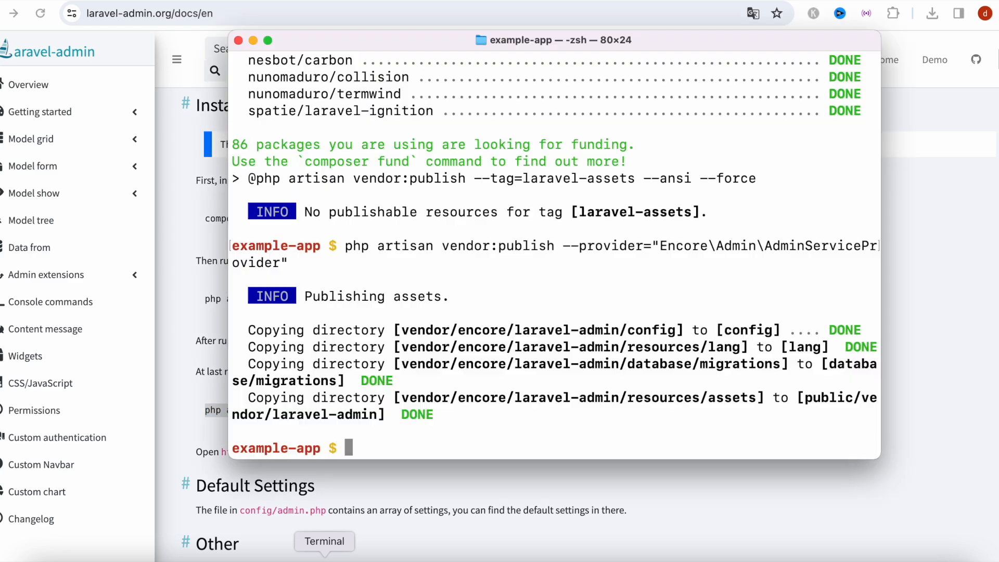
pyautogui.write('php artisan admin:install')
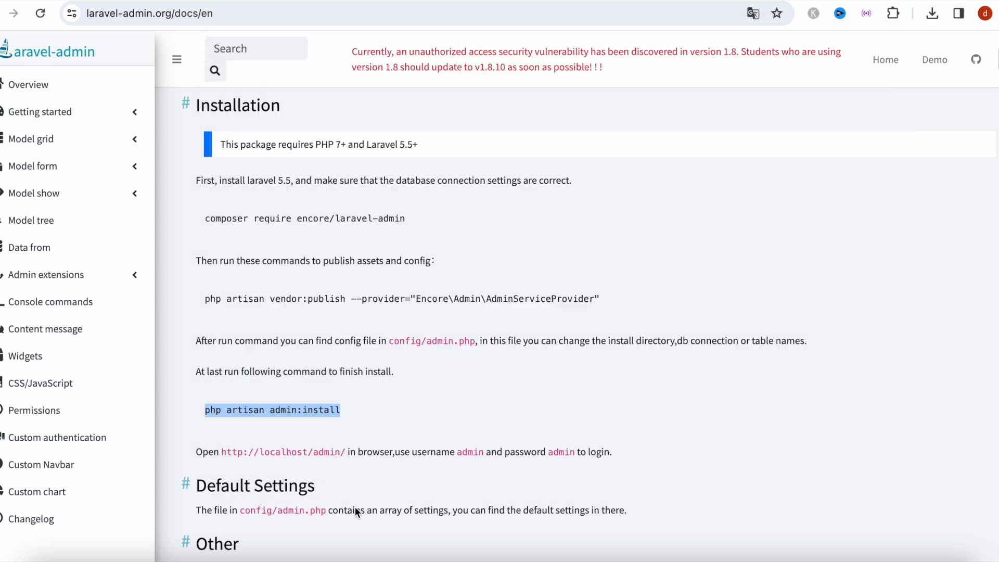
# Step: Load 127.0.0.1:8000/admin with username and password admin and Remember me ticked
pyautogui.scroll(-3)
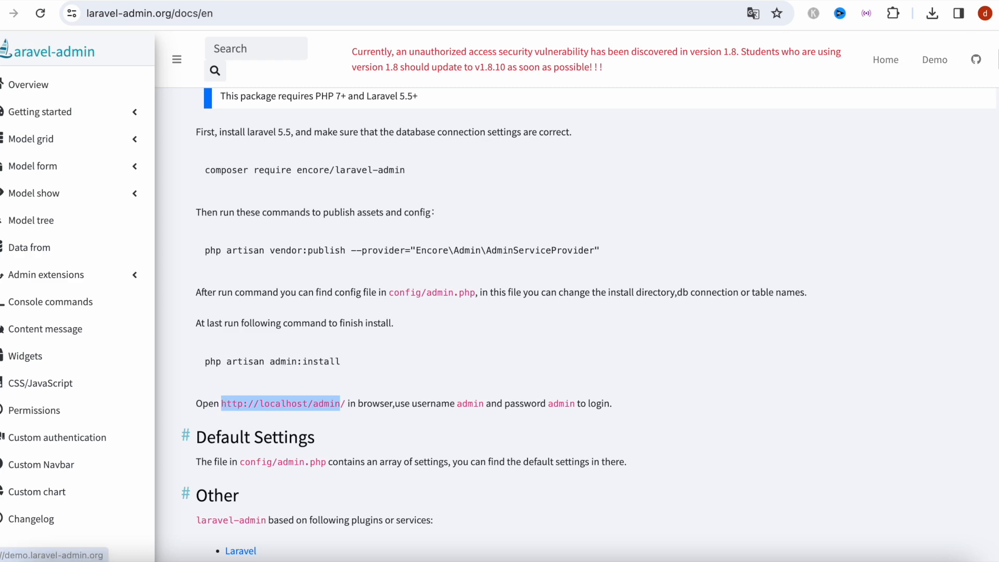
pyautogui.write('127.0.0.1:8000')
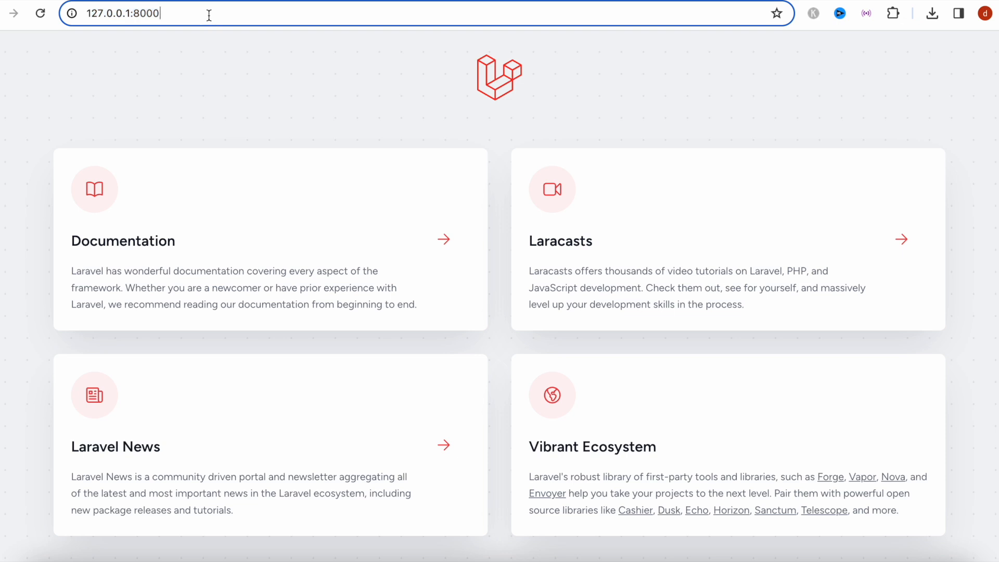
pyautogui.write('/admin/auth/login')
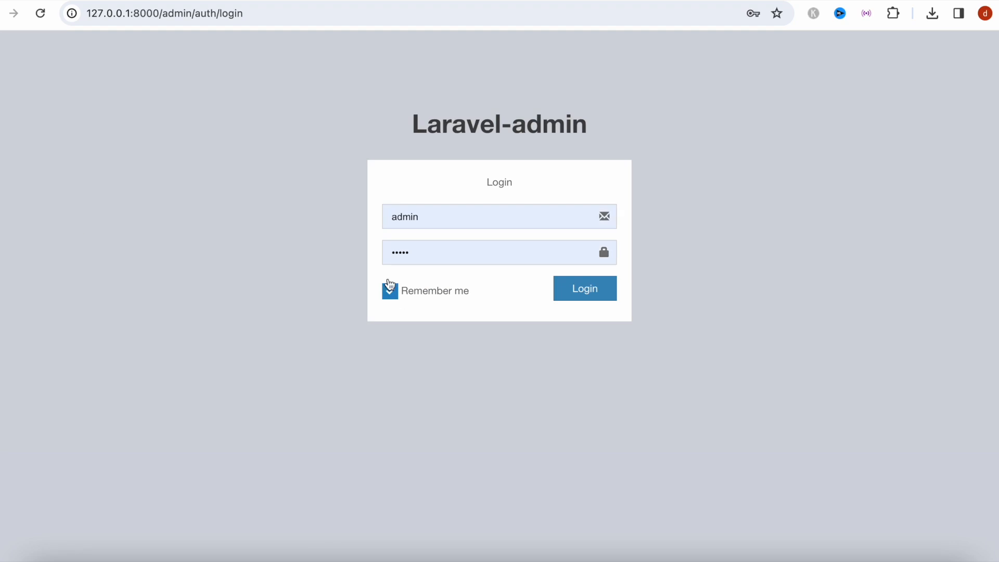
pyautogui.click(389, 290)
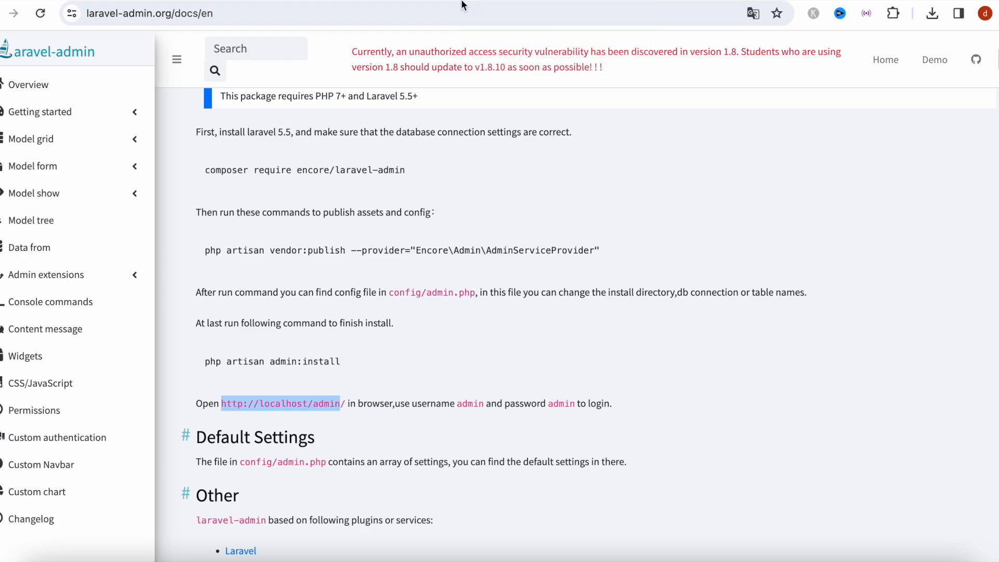
# Step: Submit the login form to land on the Laravel-admin dashboard
pyautogui.scroll(-3)
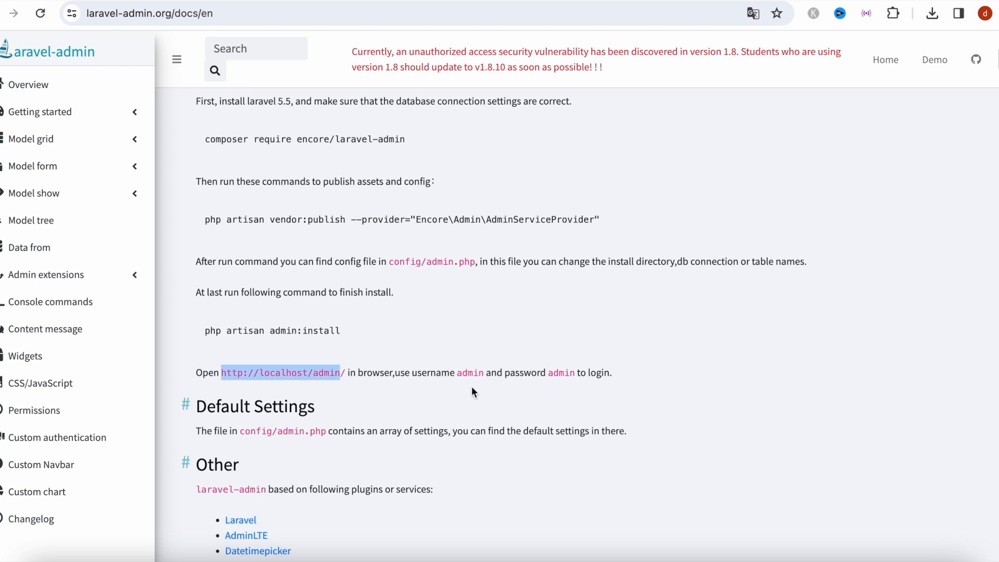
pyautogui.moveTo(954, 35)
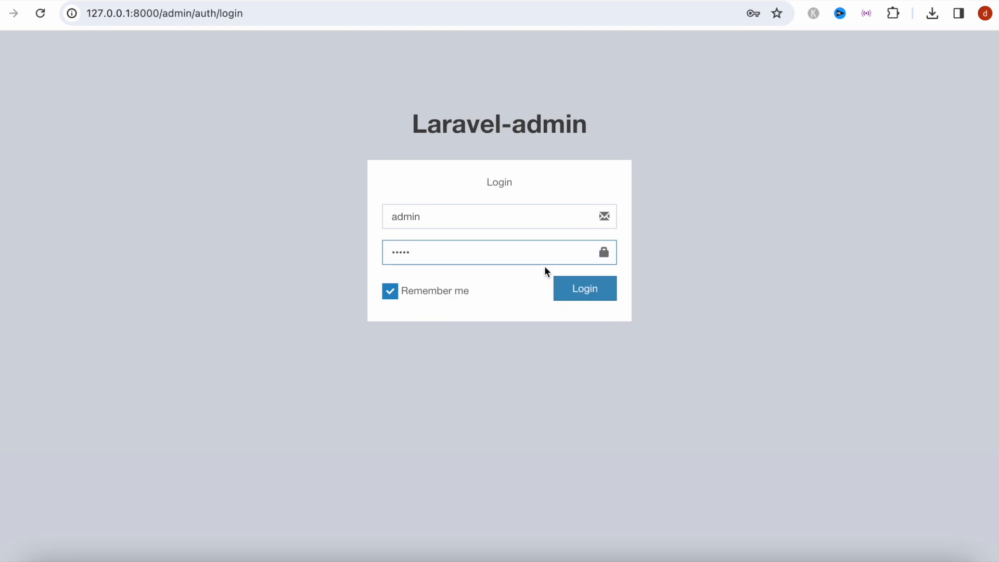
pyautogui.click(583, 288)
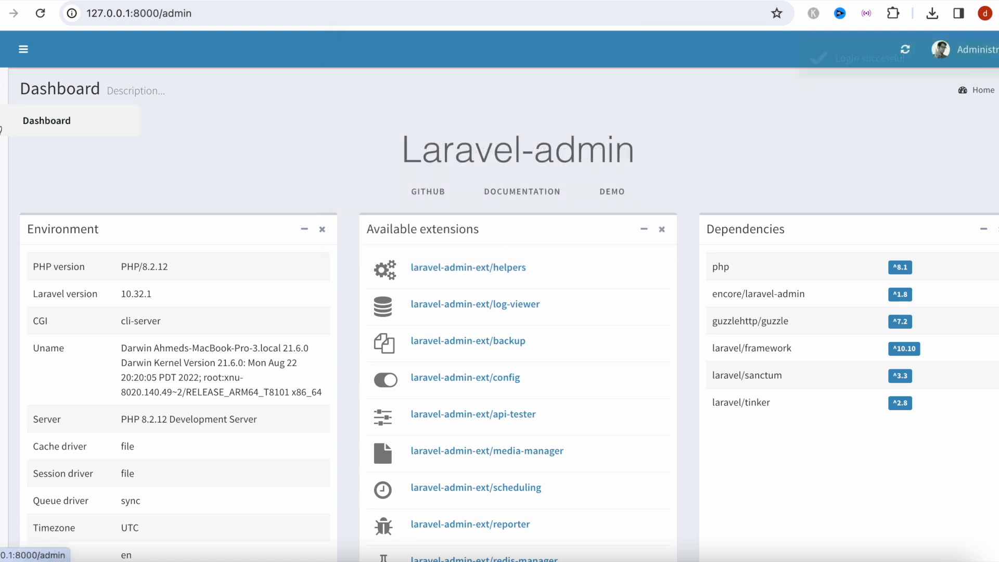
pyautogui.click(23, 49)
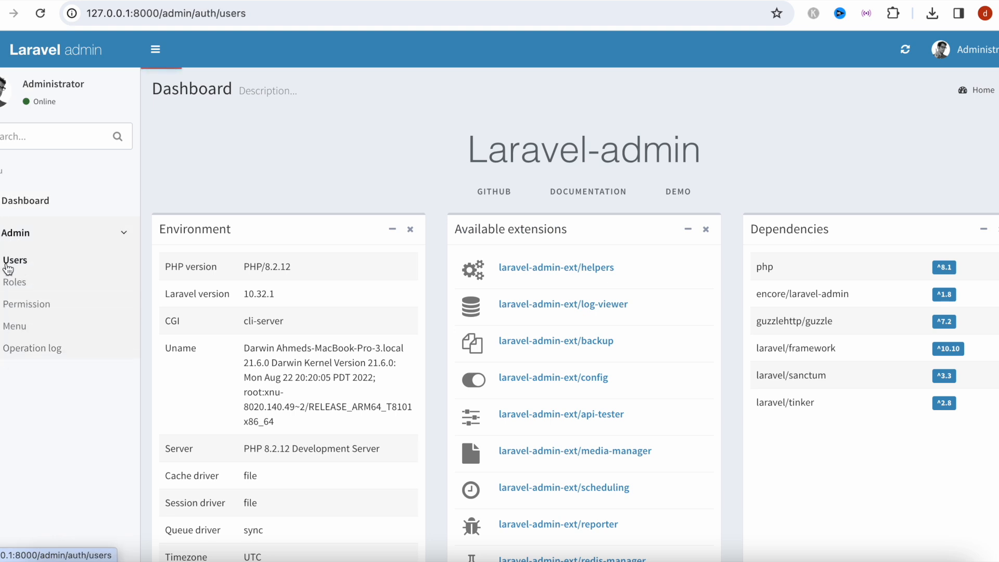
pyautogui.click(14, 261)
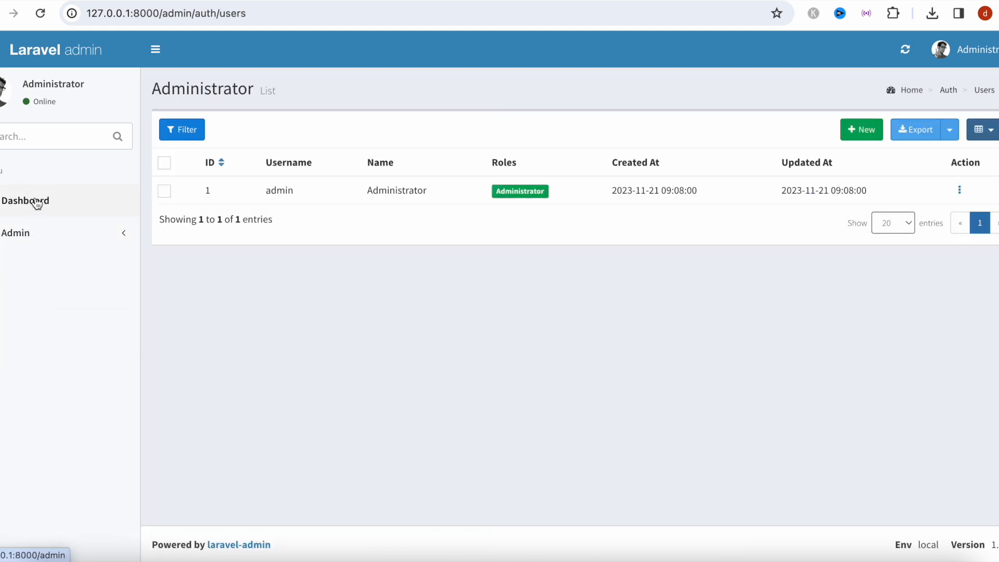
pyautogui.click(25, 200)
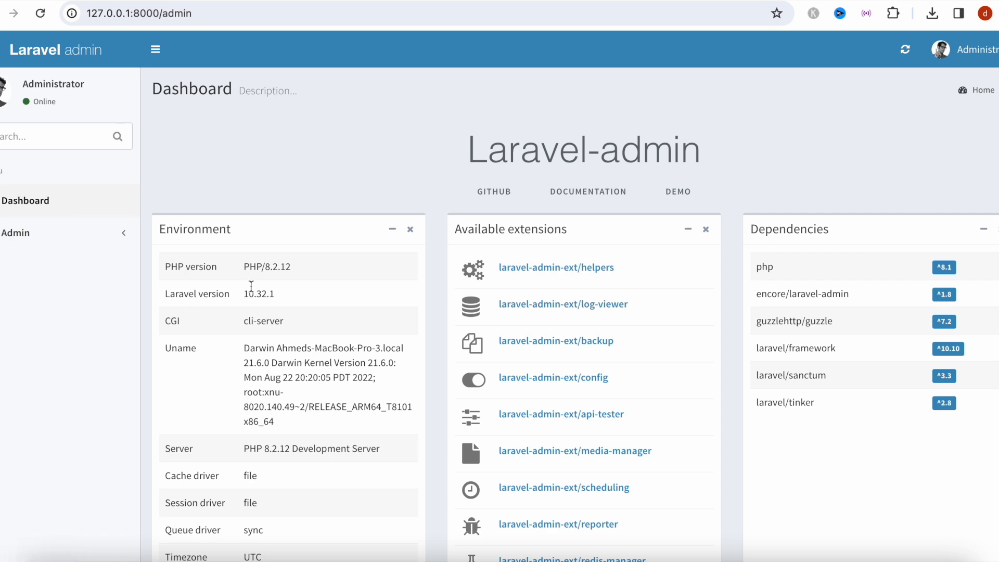